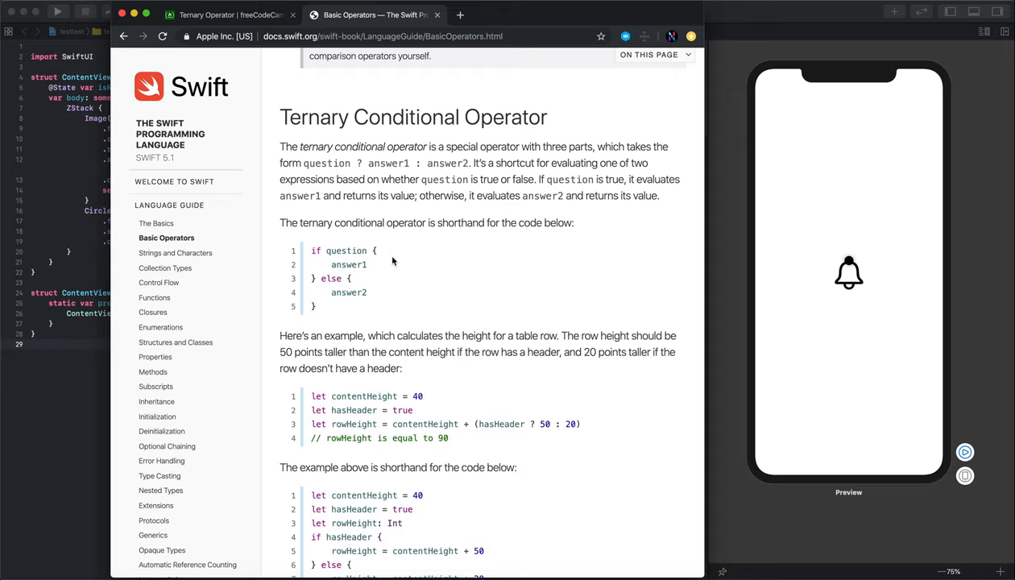
Step: Add the comment '// question ? answer1 : answer2' above the rotationEffect modifier
left_click_drag(311, 251, 368, 291)
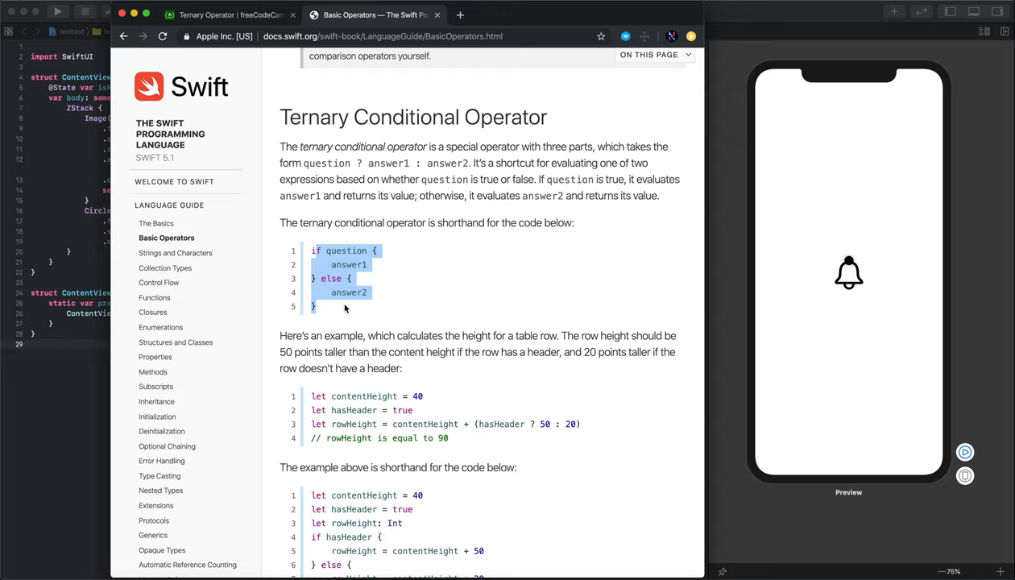
mouse_move(371, 277)
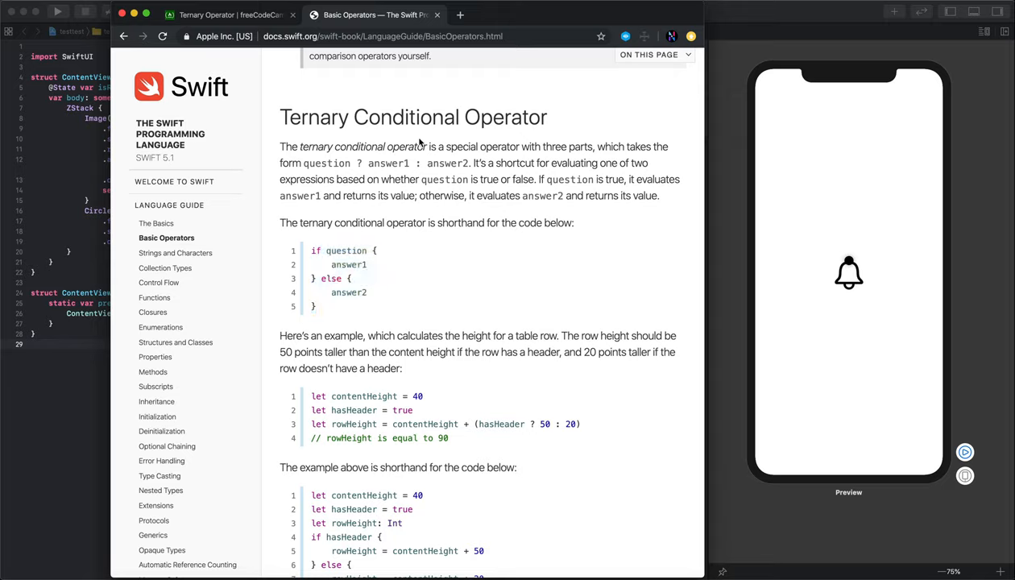
mouse_move(528, 143)
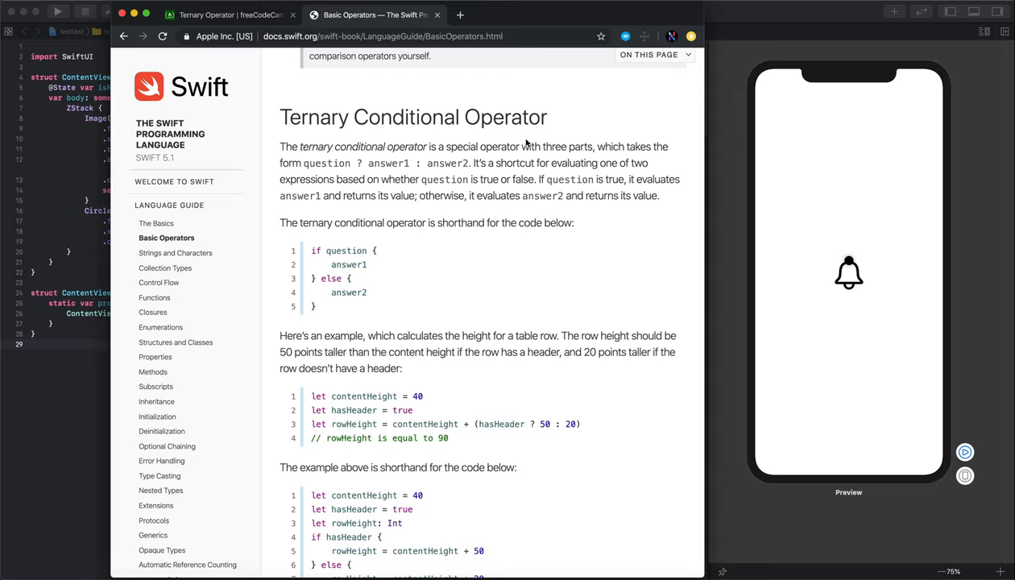
double_click(554, 147)
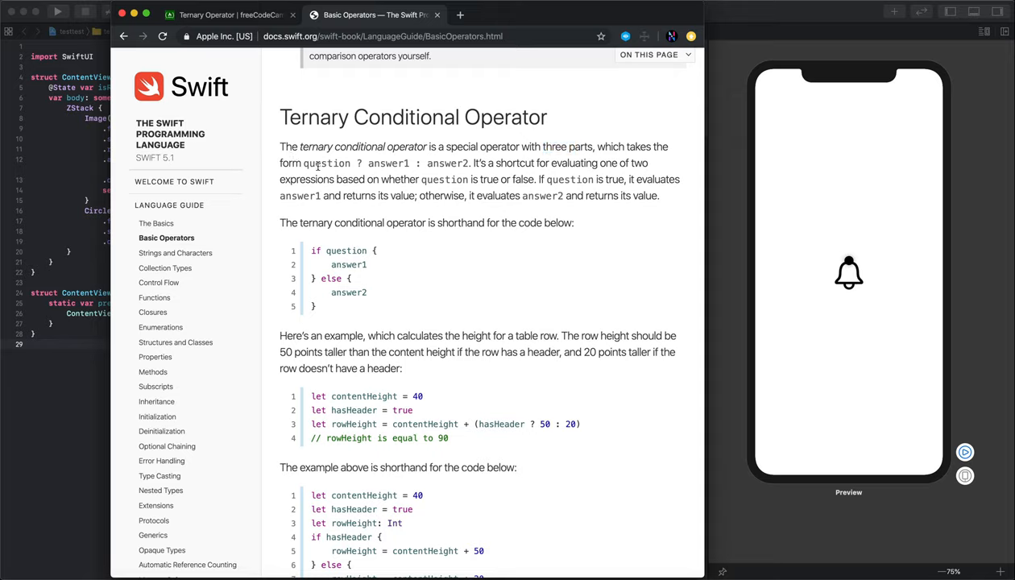
double_click(327, 165)
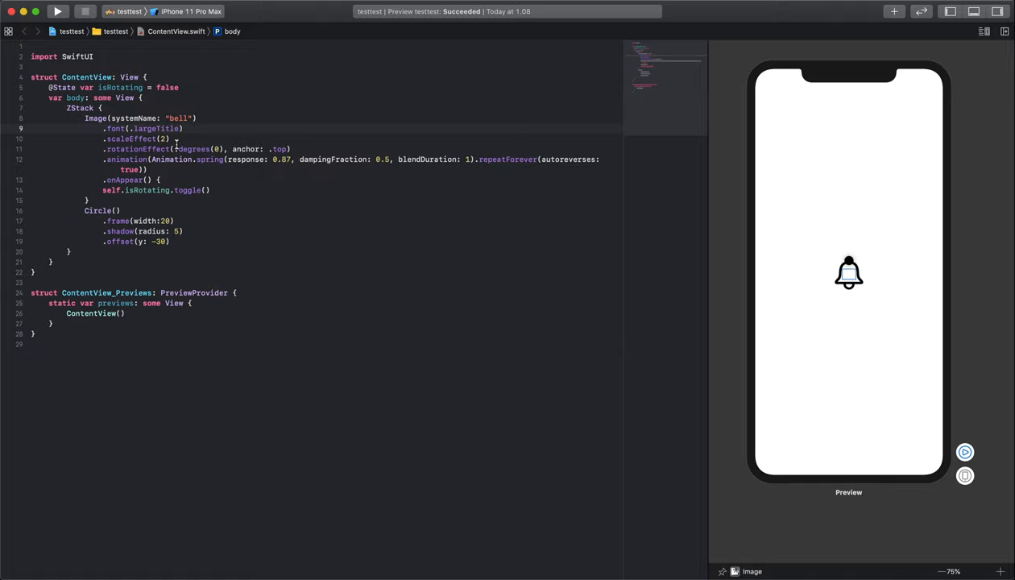
type("// question ? answer1 : answer2")
left_click(197, 150)
type("isRotating ? 0 : 36")
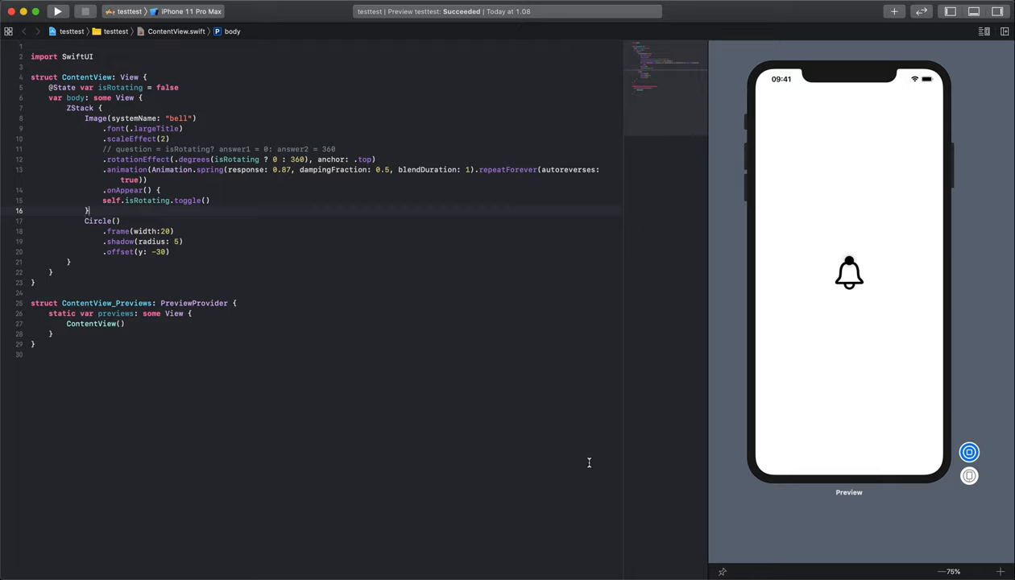
mouse_move(422, 307)
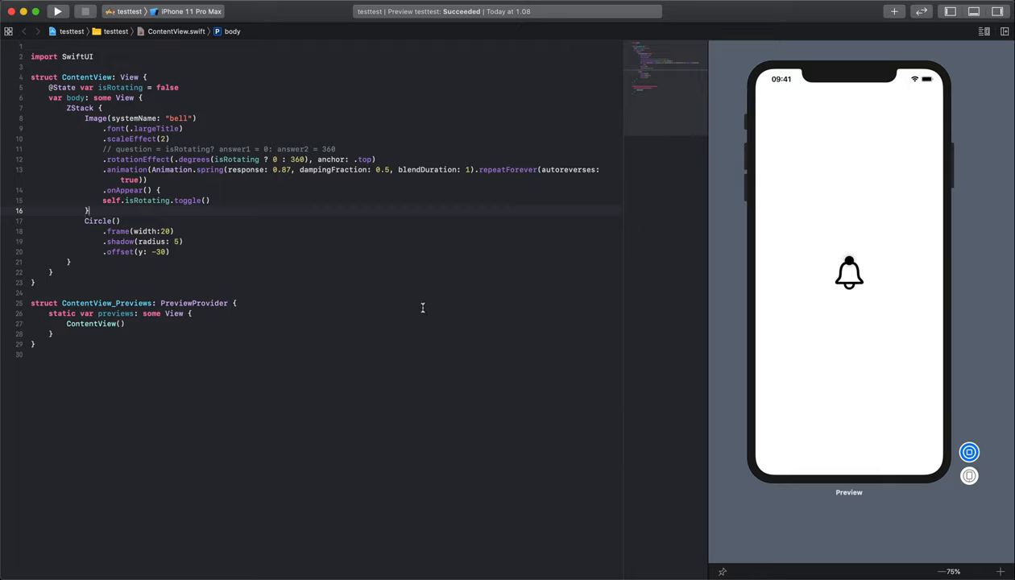